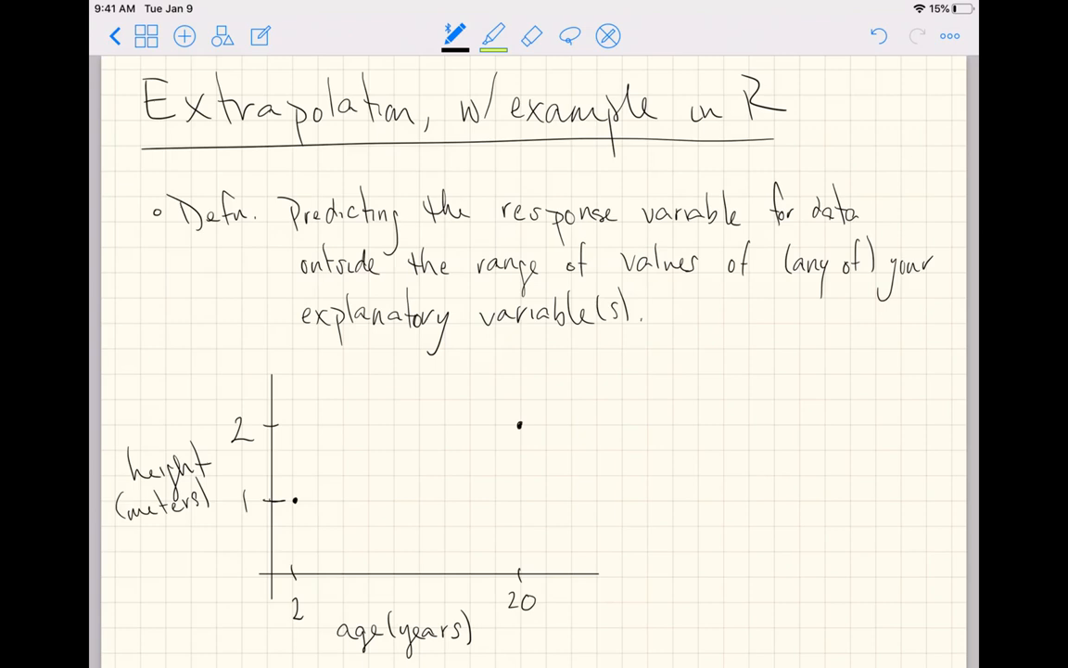
Draw a straight line through both age–height points and add an arrowhead on the age axis
{"action": "left_click", "coordinate": [222, 36]}
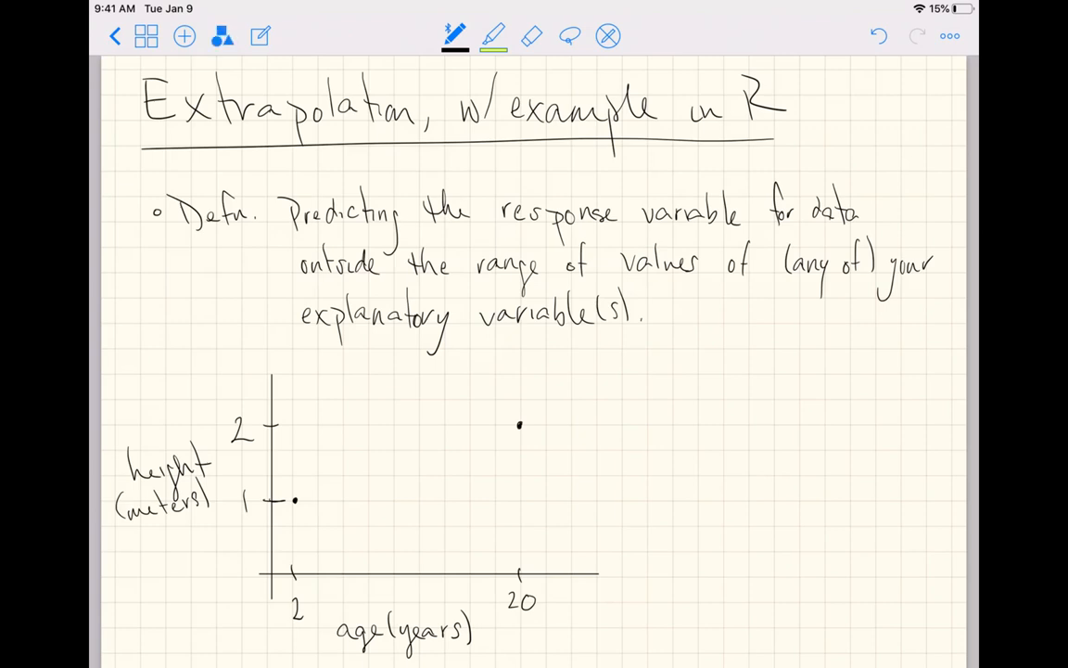
{"action": "left_click_drag", "start_coordinate": [120, 566], "coordinate": [471, 441]}
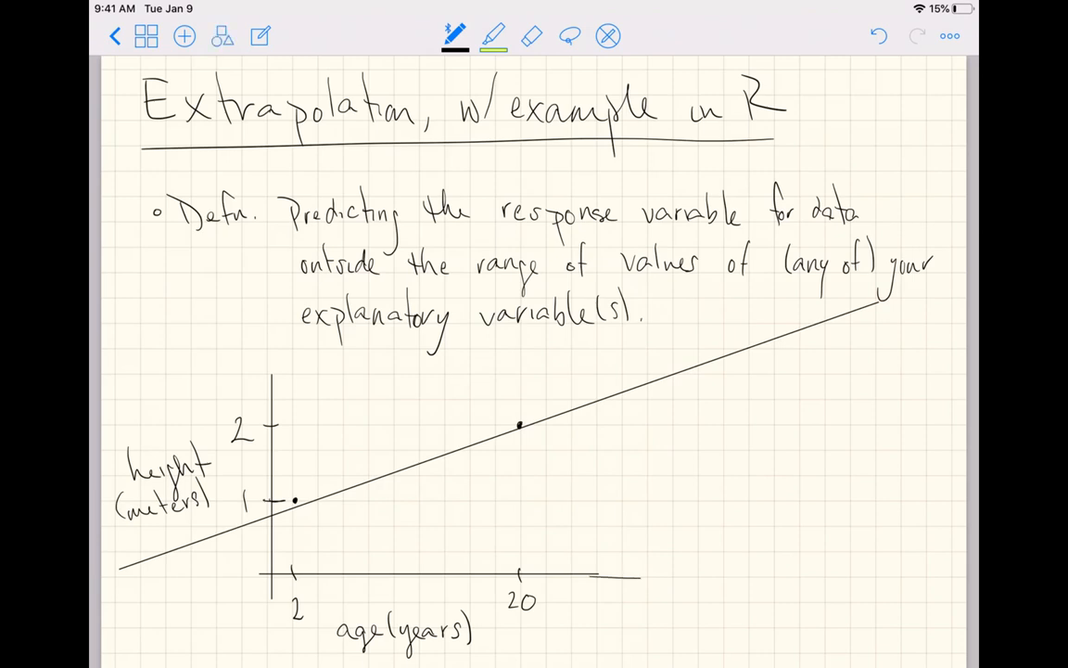
{"action": "left_click_drag", "start_coordinate": [602, 574], "coordinate": [802, 574]}
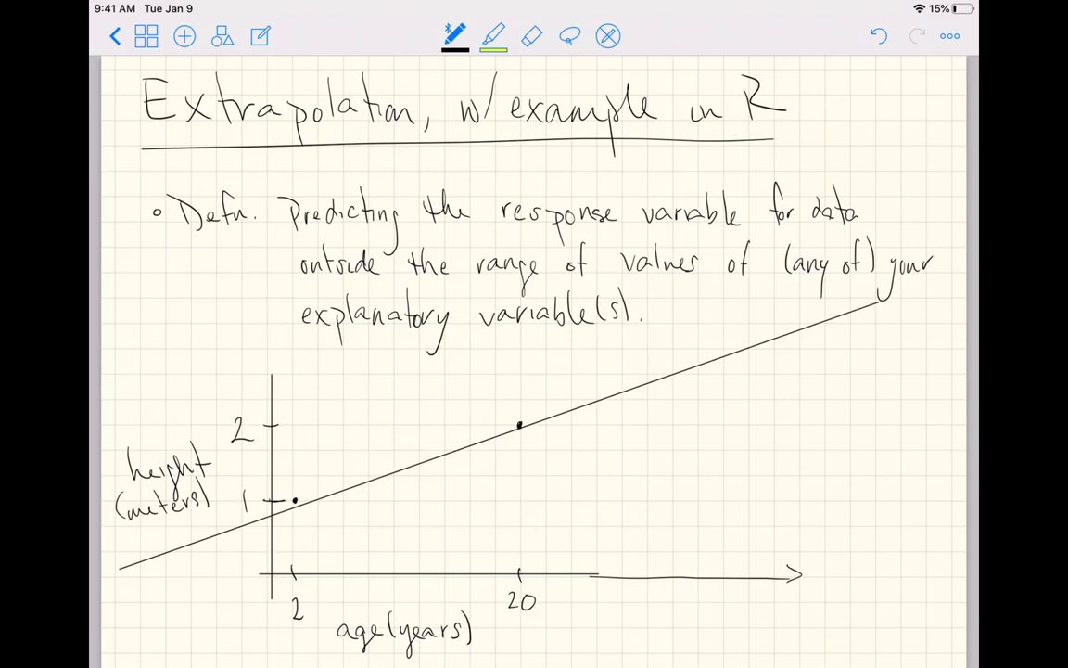
Sketch a rising growth curve that levels off, and mark the line's far-out prediction with an X
{"action": "left_click_drag", "start_coordinate": [283, 566], "coordinate": [520, 428]}
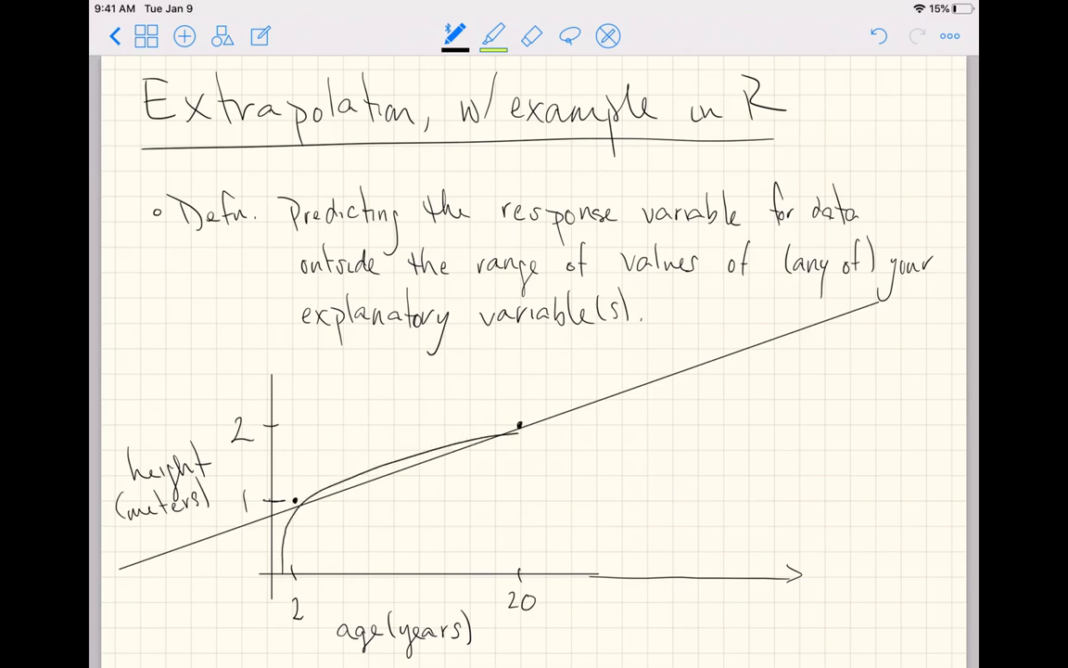
{"action": "left_click_drag", "start_coordinate": [519, 426], "coordinate": [839, 432]}
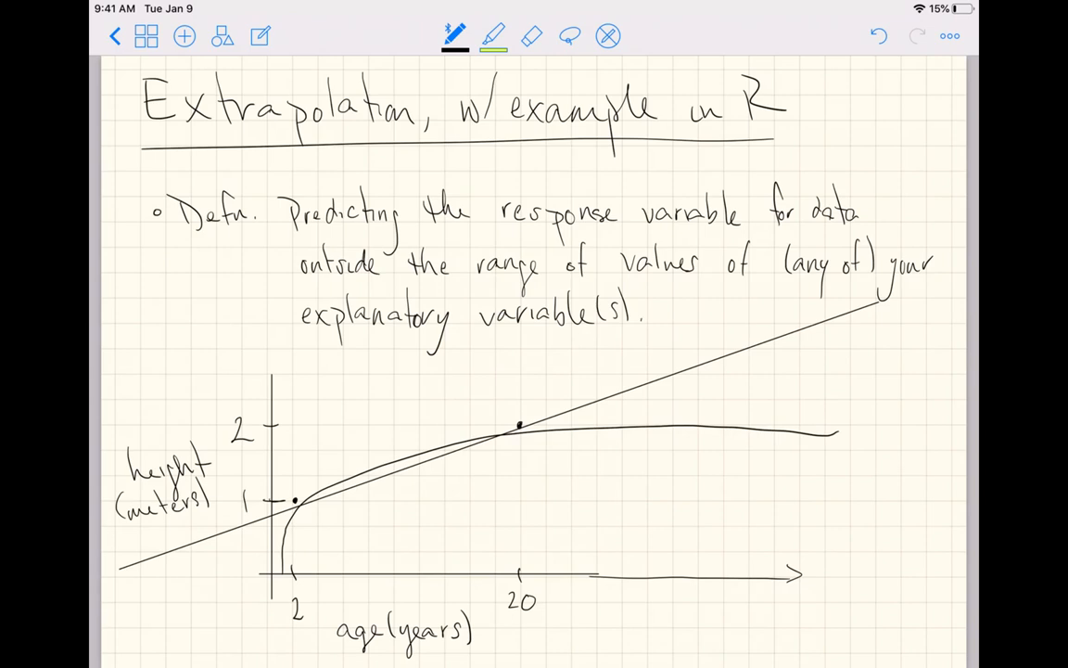
{"action": "left_click_drag", "start_coordinate": [733, 325], "coordinate": [765, 385]}
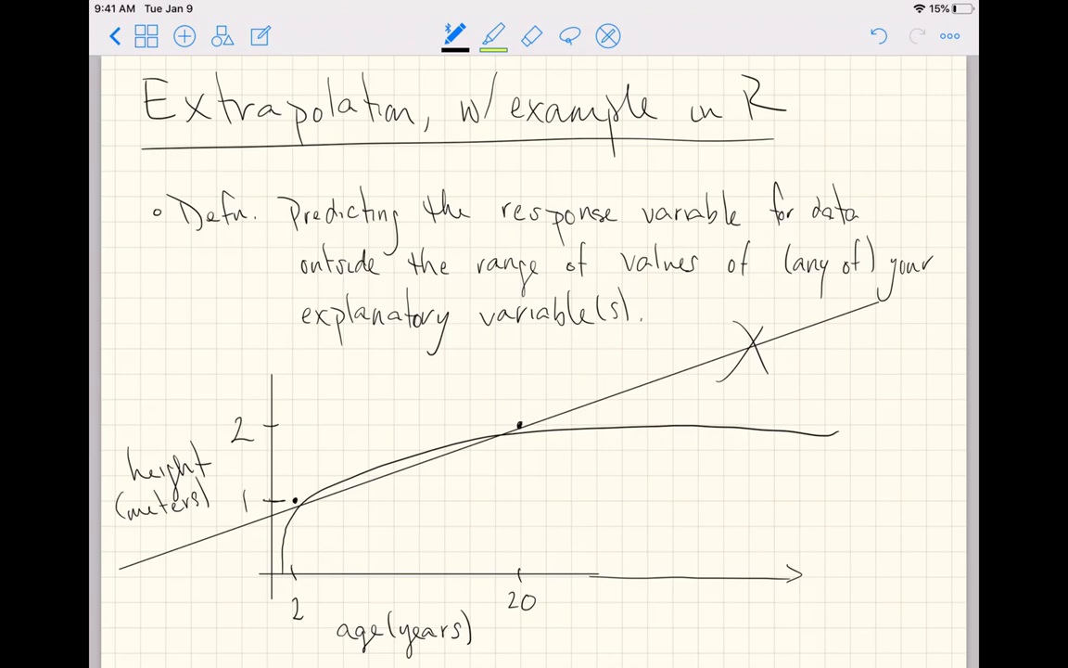
{"action": "left_click_drag", "start_coordinate": [278, 556], "coordinate": [260, 663]}
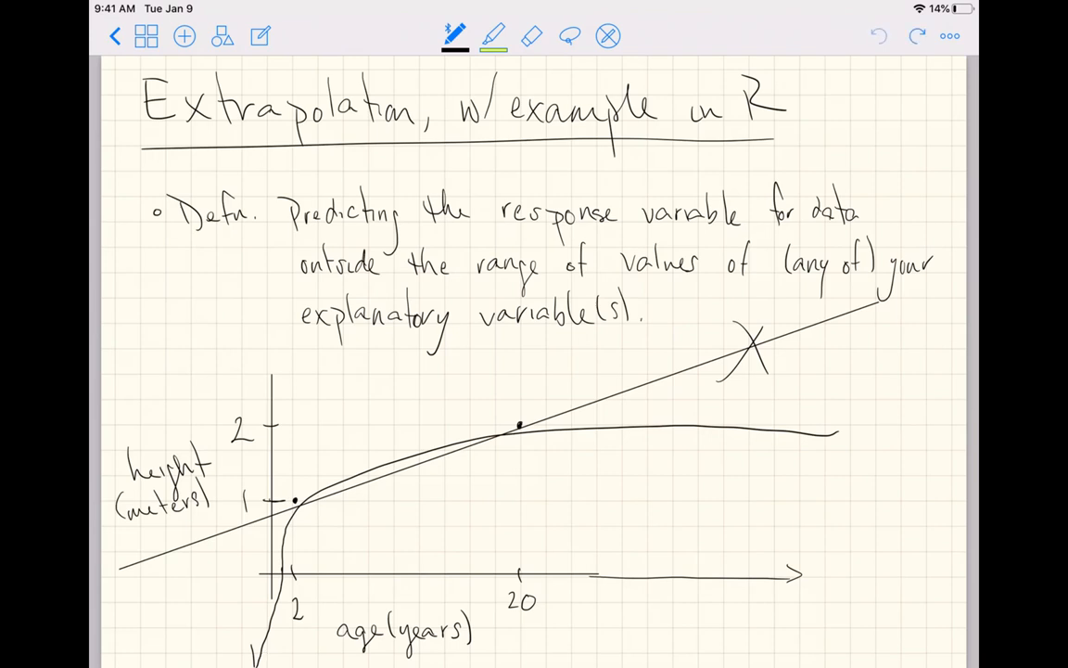
{"action": "left_click", "coordinate": [878, 36]}
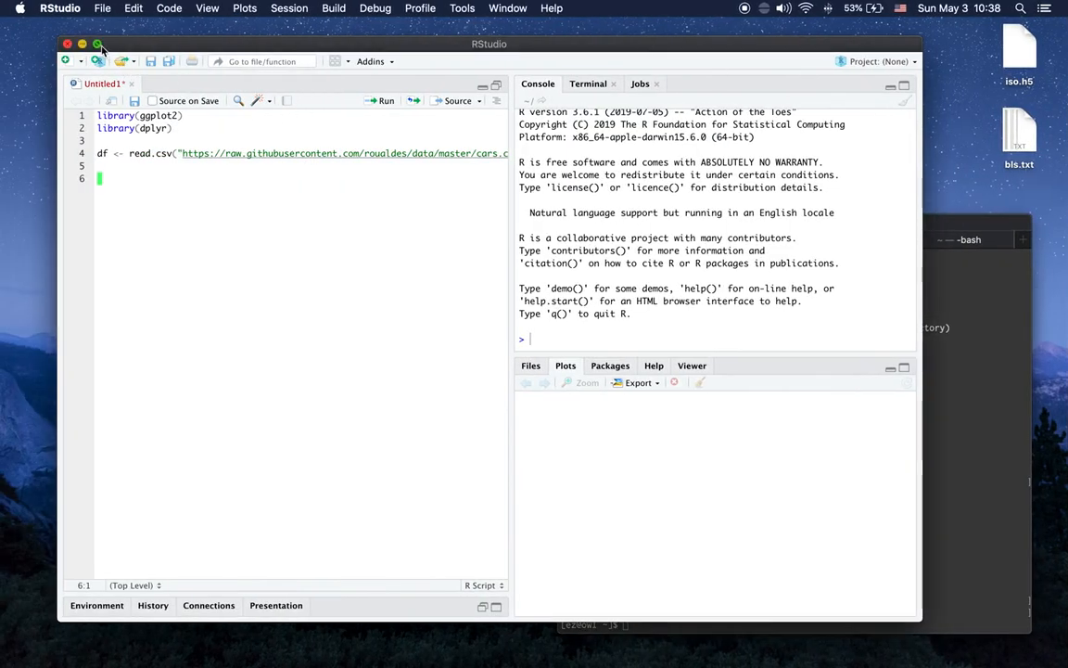
Maximize RStudio and highlight the account name and cars.csv parts of the data URL
{"action": "left_click", "coordinate": [96, 44]}
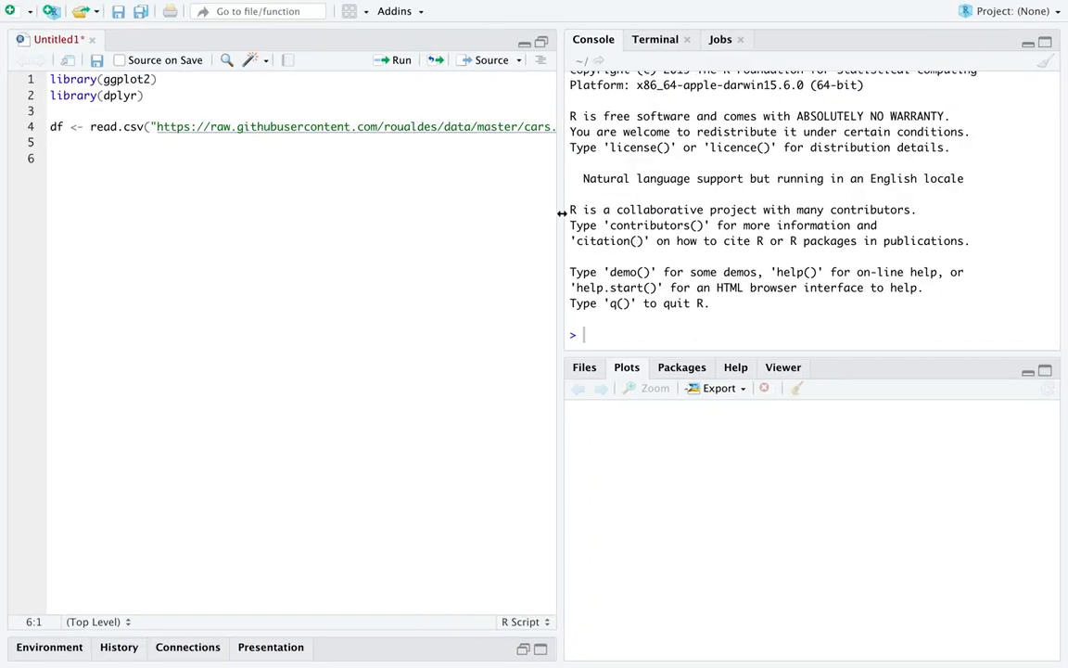
{"action": "double_click", "coordinate": [535, 126]}
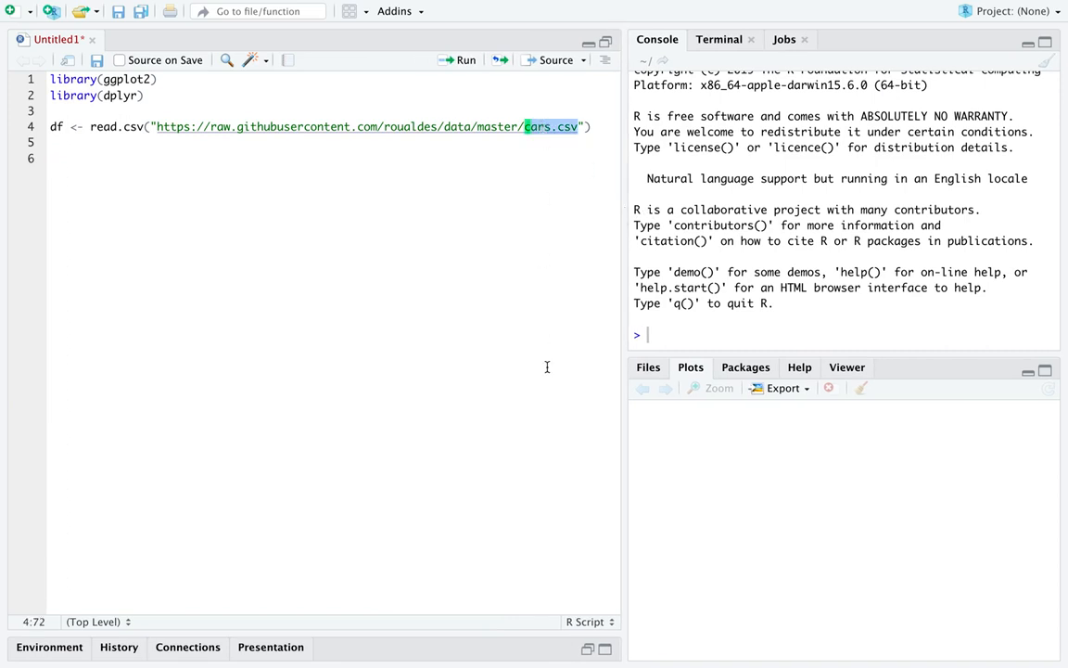
{"action": "double_click", "coordinate": [409, 127]}
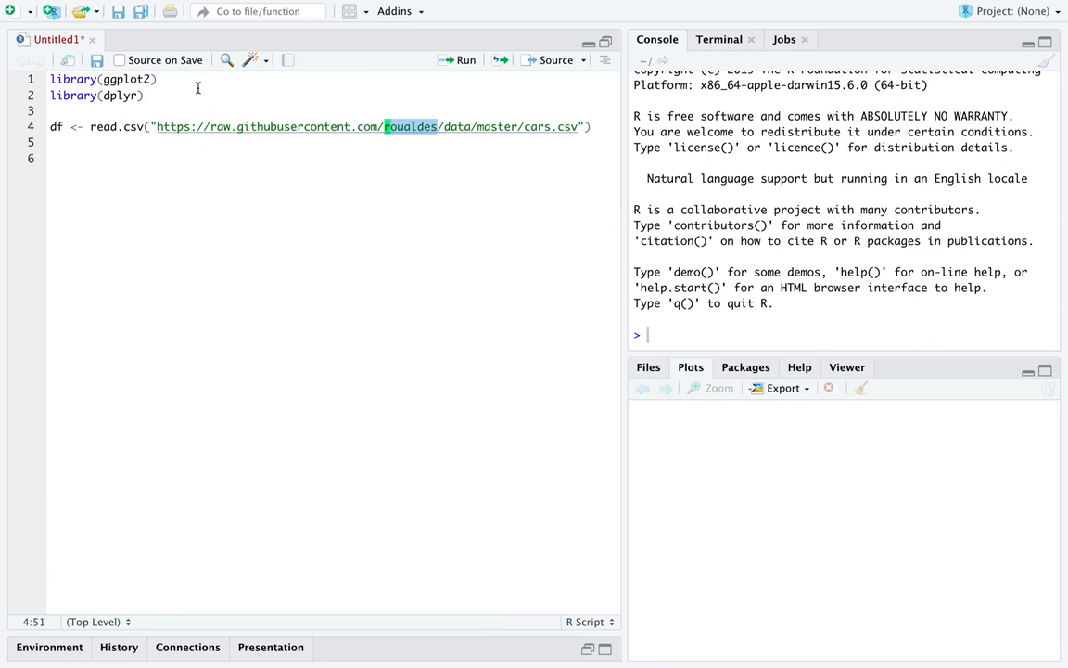
Show the first six rows of df with head(df)
{"action": "left_click", "coordinate": [232, 115]}
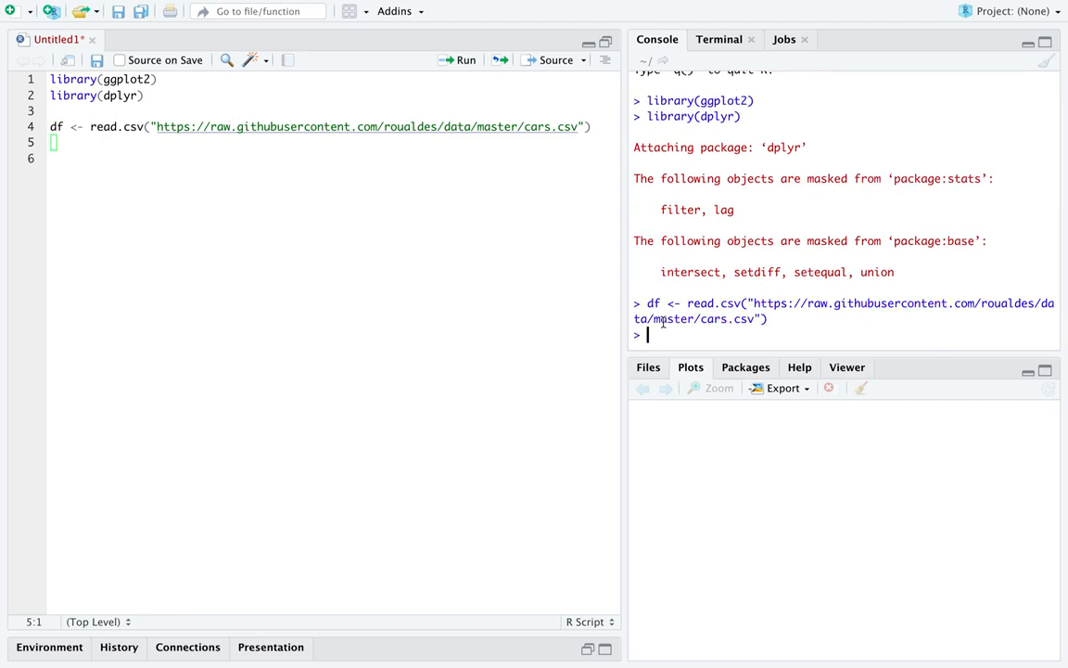
{"action": "type", "text": "head(df)"}
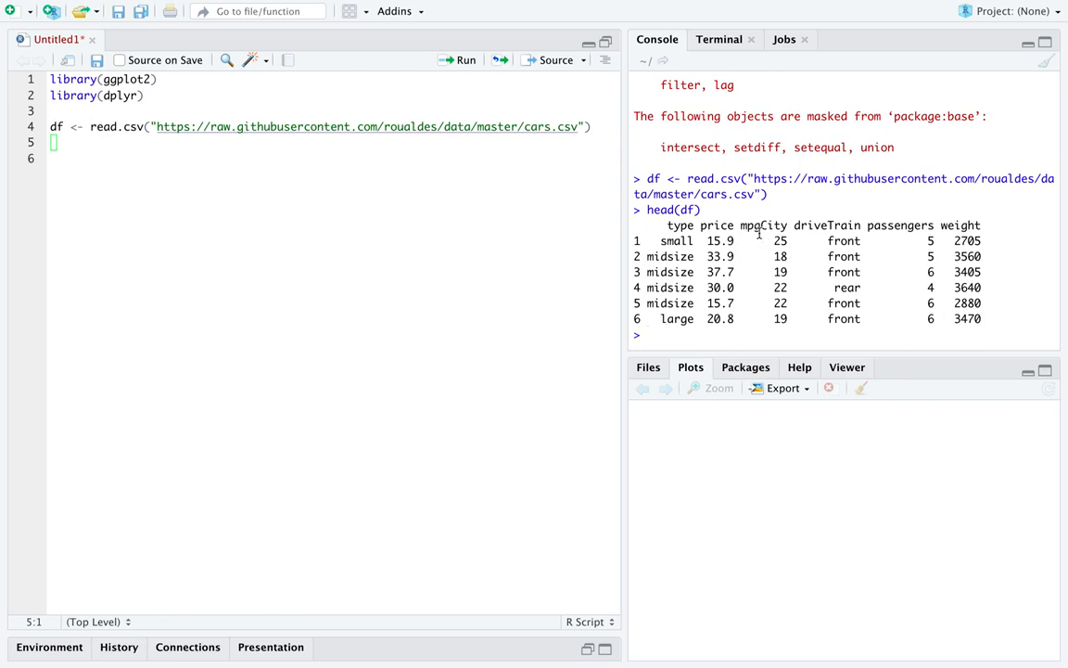
{"action": "double_click", "coordinate": [763, 225]}
{"action": "type", "text": "ggplot(df, "}
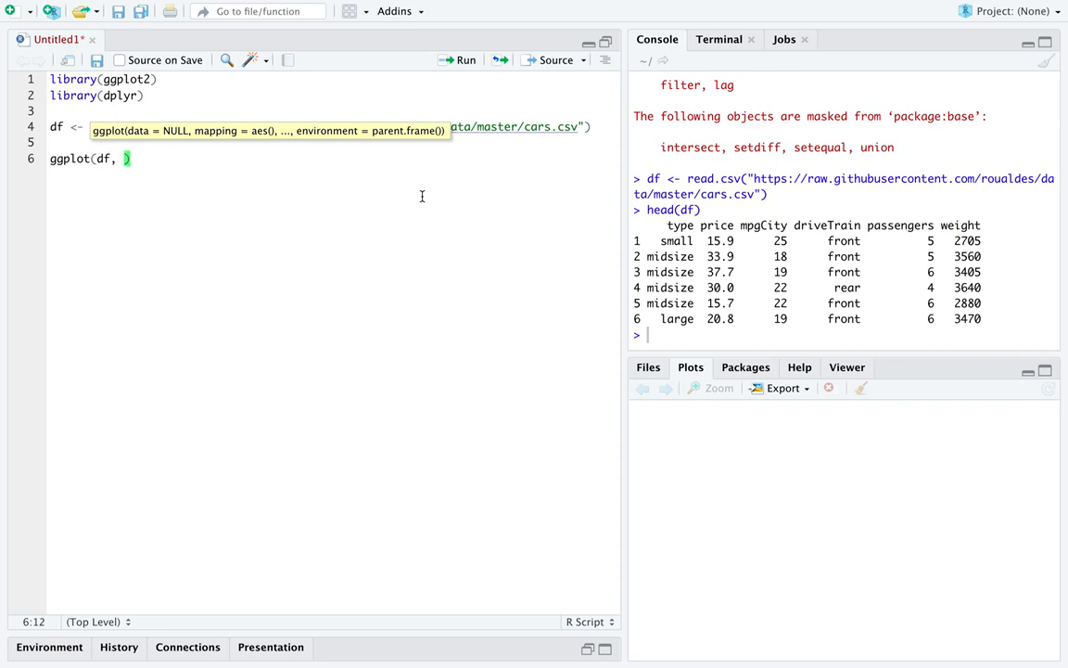
Write ggplot(df, aes(weight, mpgCity)) + geom_point() + stat_smooth(method="lm", formula="y ~ x", se=FALSE)
{"action": "type", "text": "aes(weigth"}
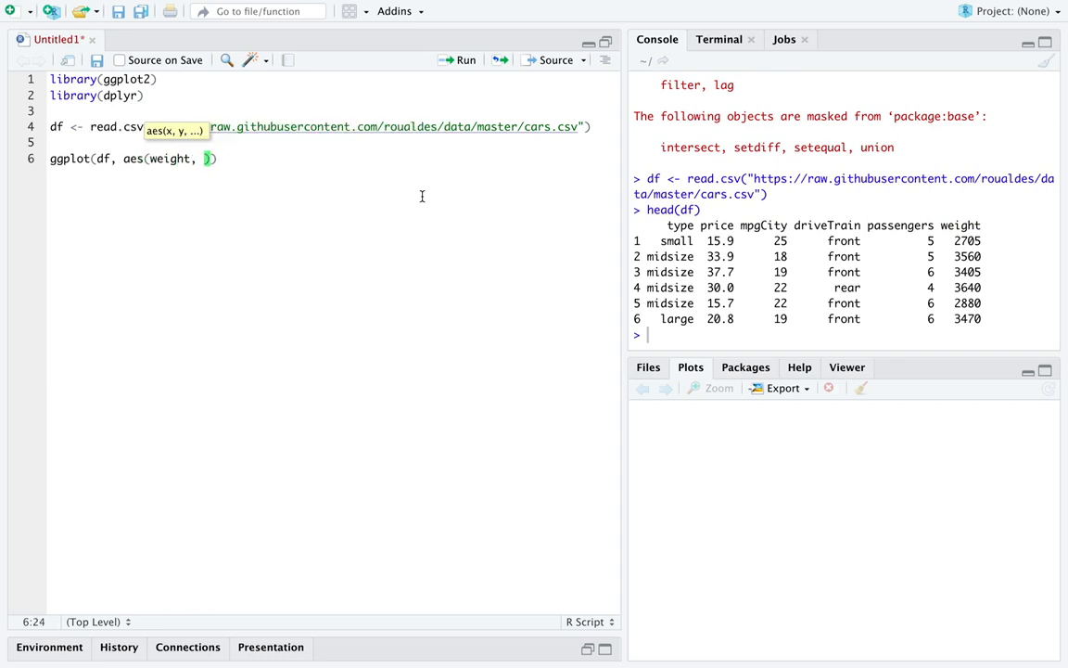
{"action": "type", "text": "mpgCity"}
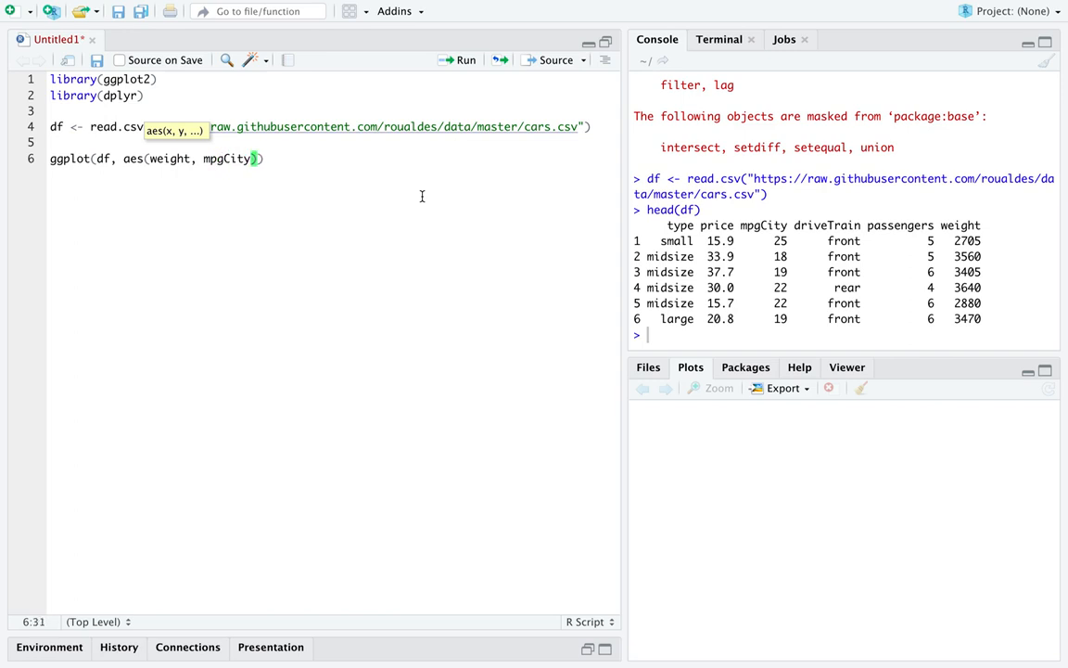
{"action": "type", "text": "+"}
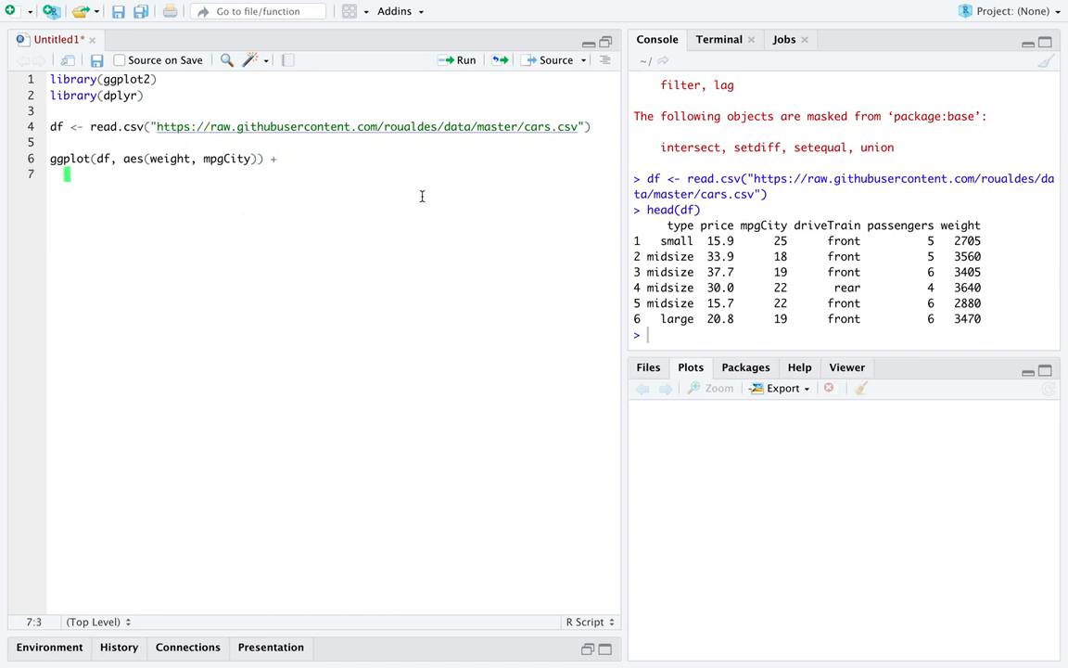
{"action": "type", "text": "geom_point() +"}
{"action": "type", "text": "stat"}
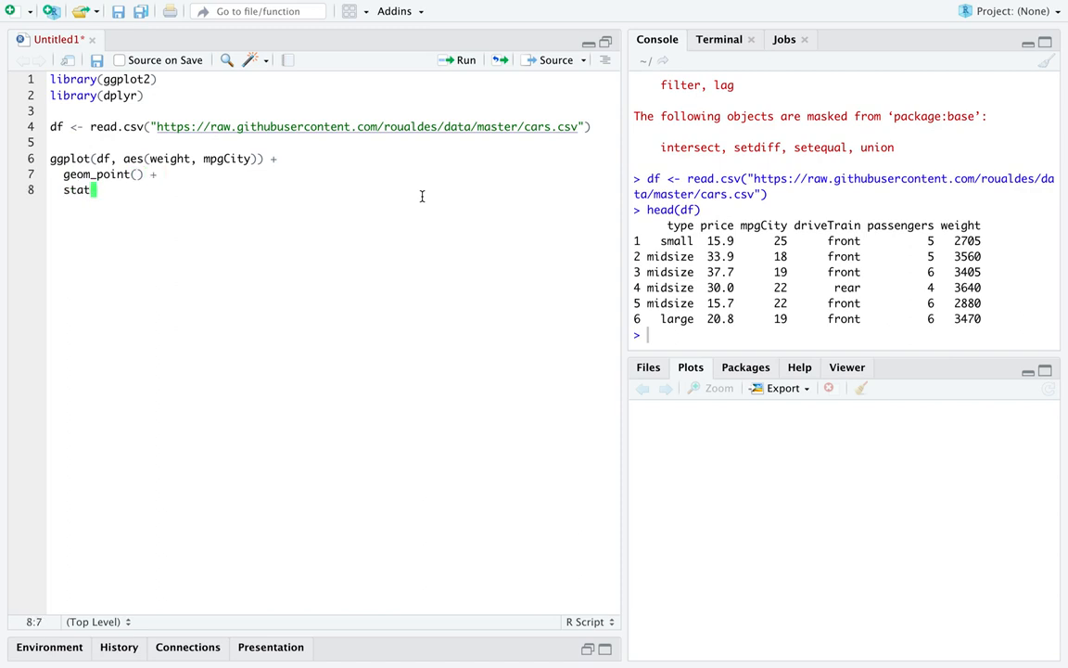
{"action": "type", "text": "_smooth(m"}
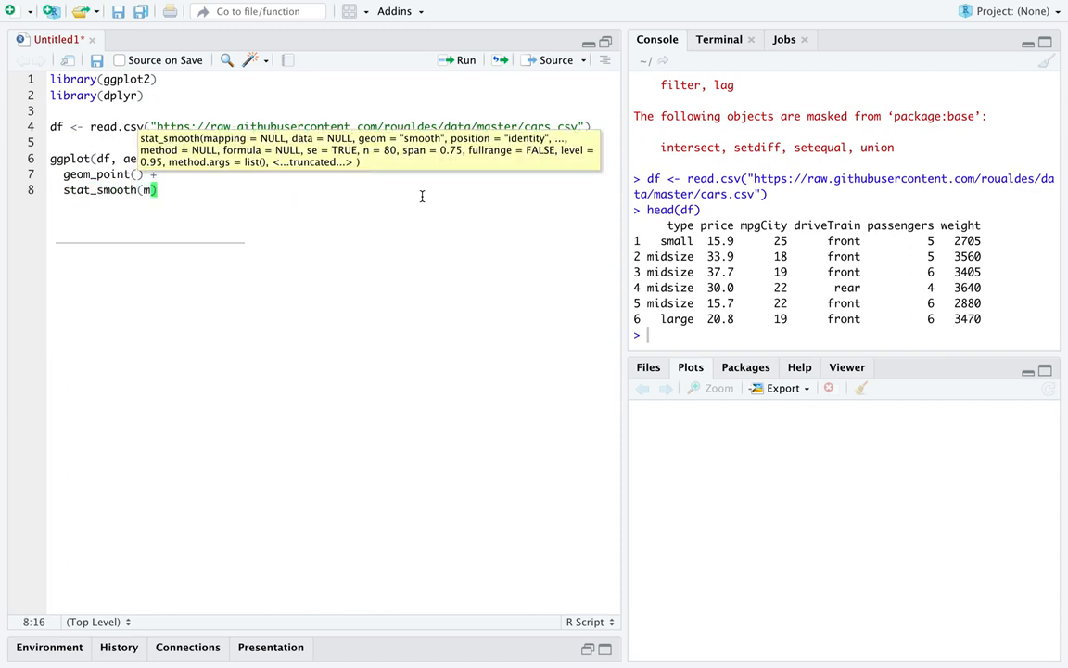
{"action": "type", "text": "method=\"lm\","}
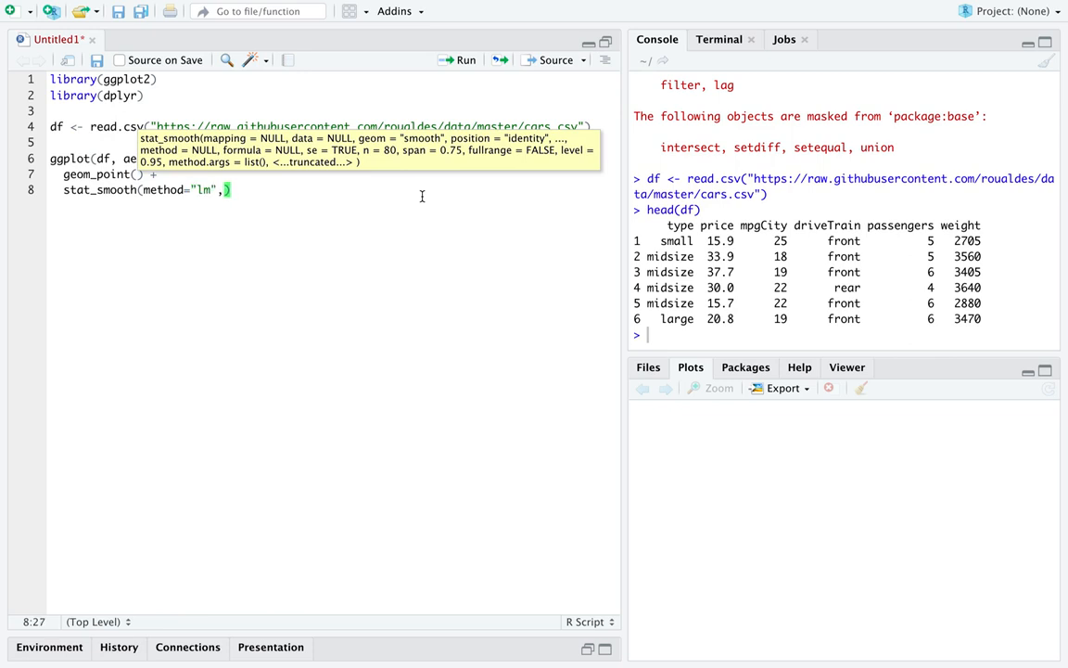
{"action": "type", "text": "formula = \"y ~ x\" ,"}
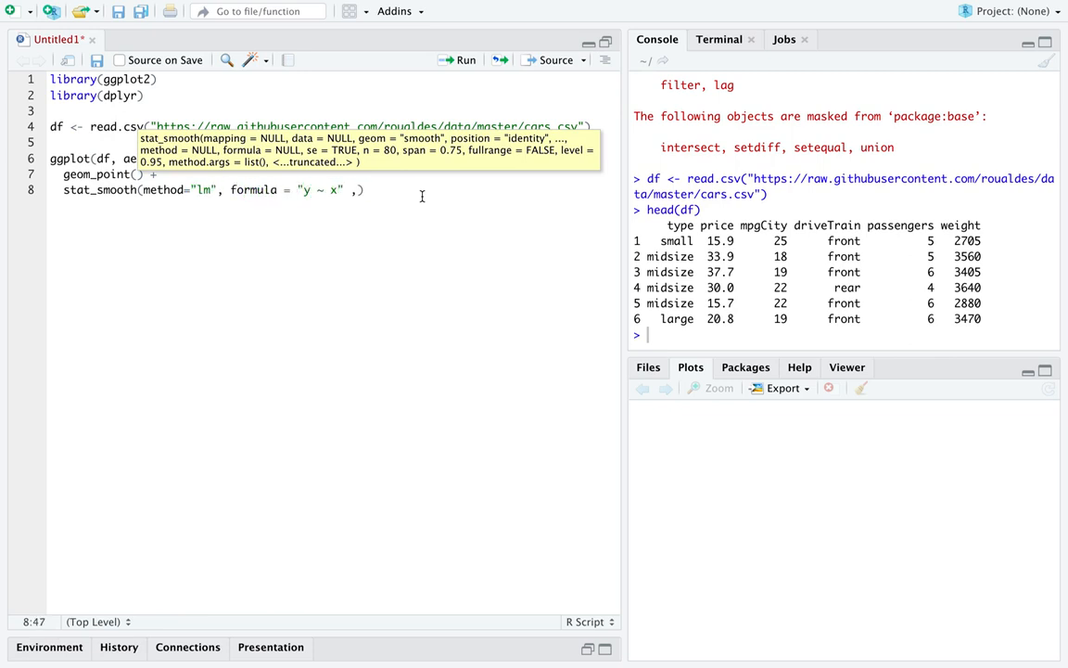
{"action": "type", "text": "se = FALSE"}
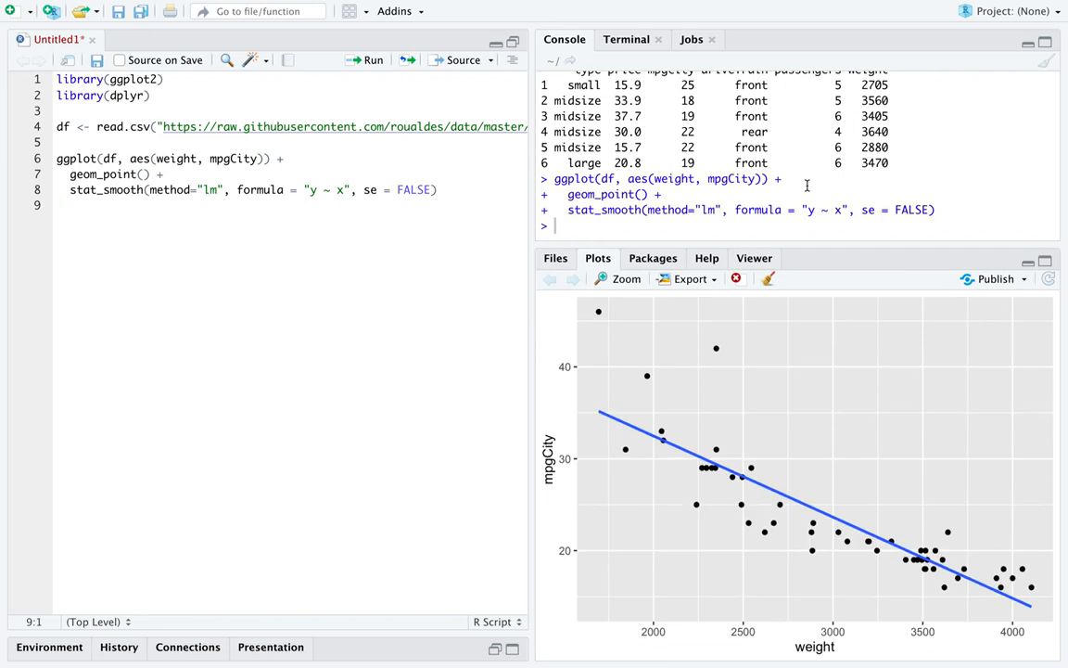
{"action": "mouse_move", "coordinate": [262, 269]}
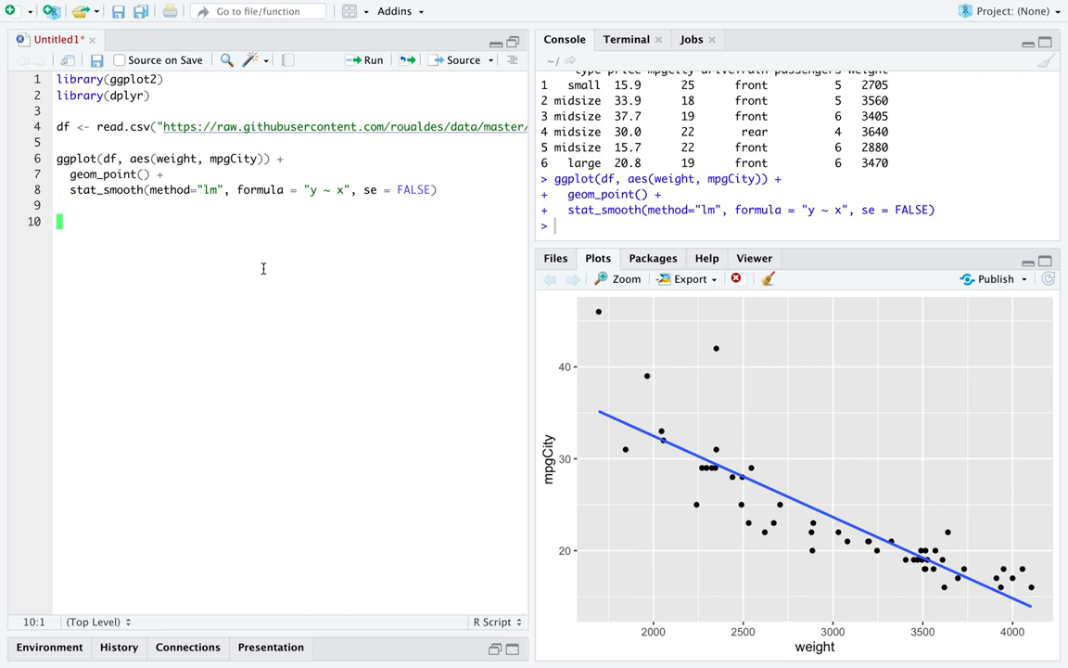
Fit lm(mpgCity ~ weight, data = df) and print (beta <- coef(fit)): intercept 50.14, slope -0.0088
{"action": "type", "text": "fit"}
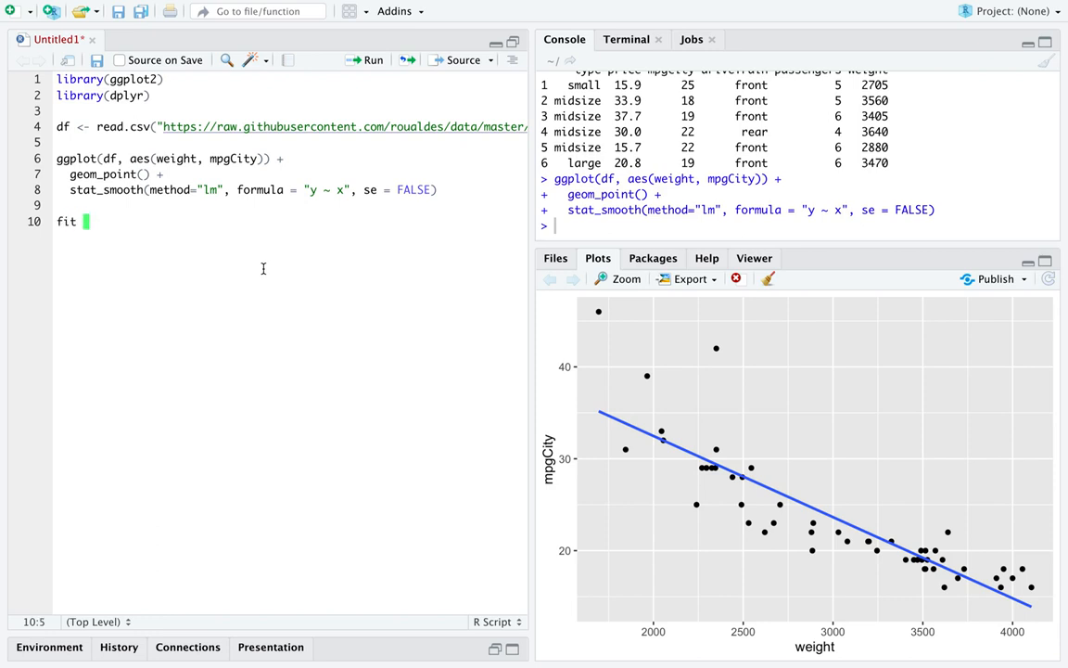
{"action": "type", "text": "<- lm("}
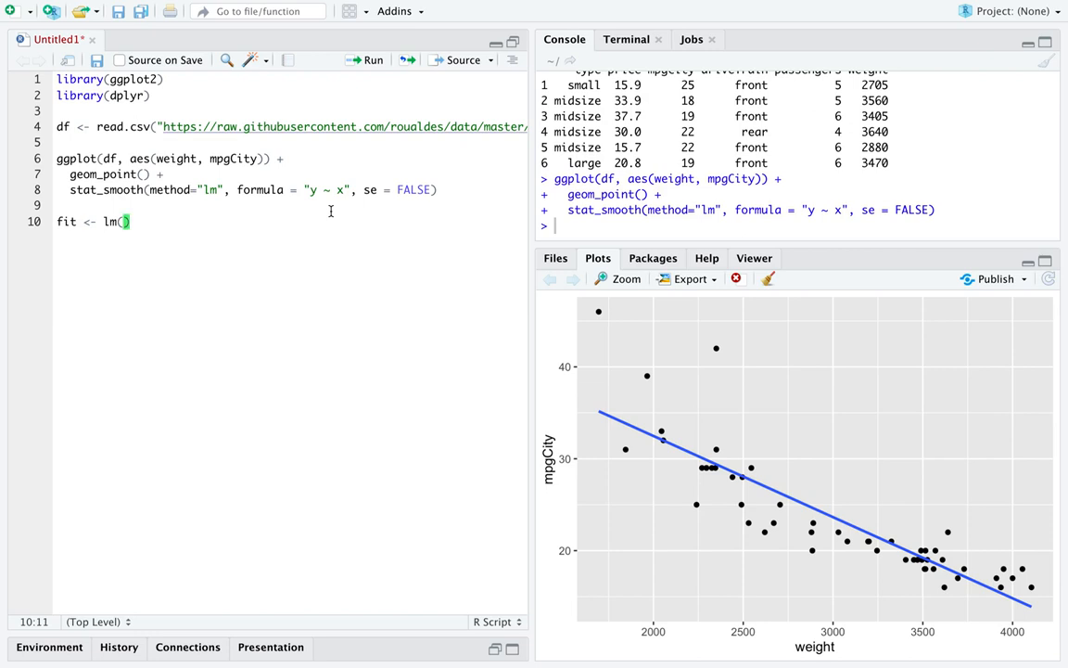
{"action": "type", "text": "mpgCity ~ weigh"}
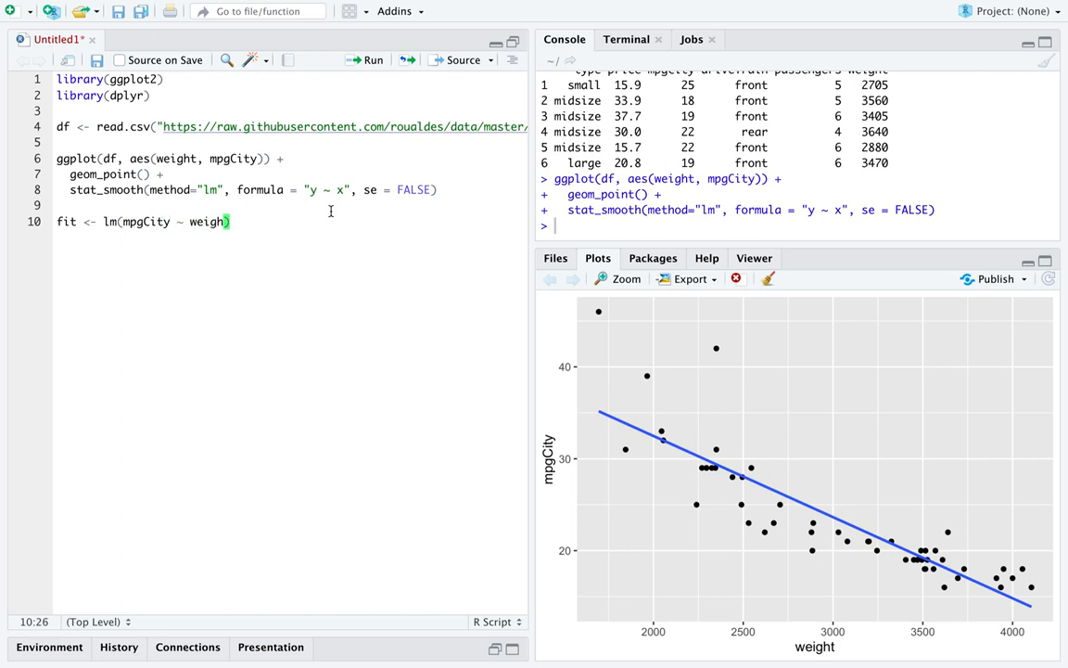
{"action": "type", "text": ","}
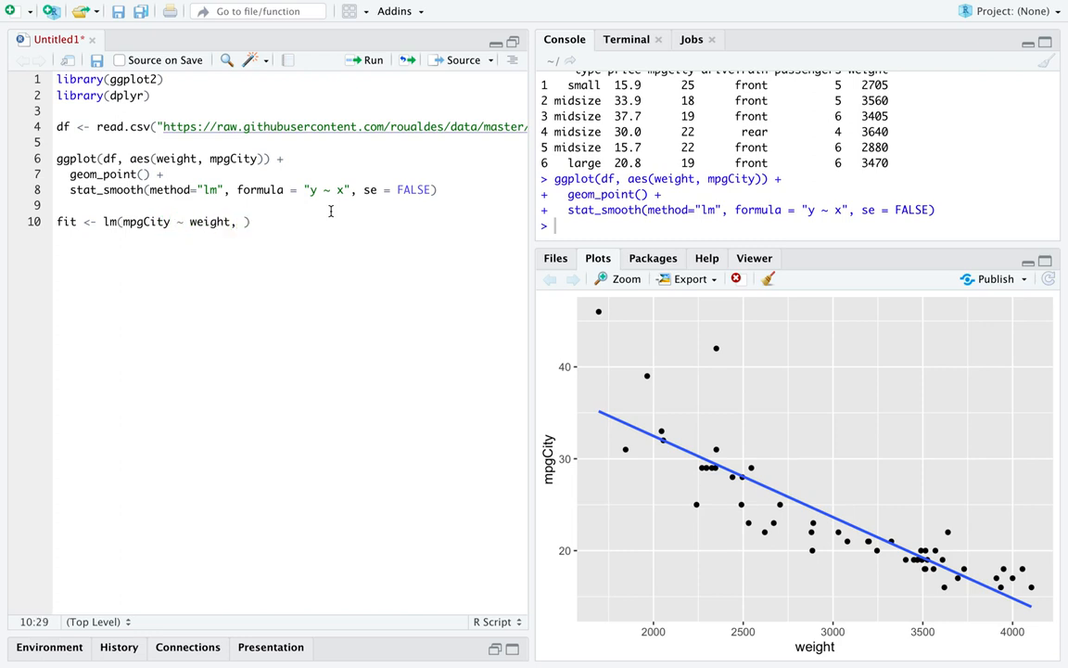
{"action": "type", "text": "data = df"}
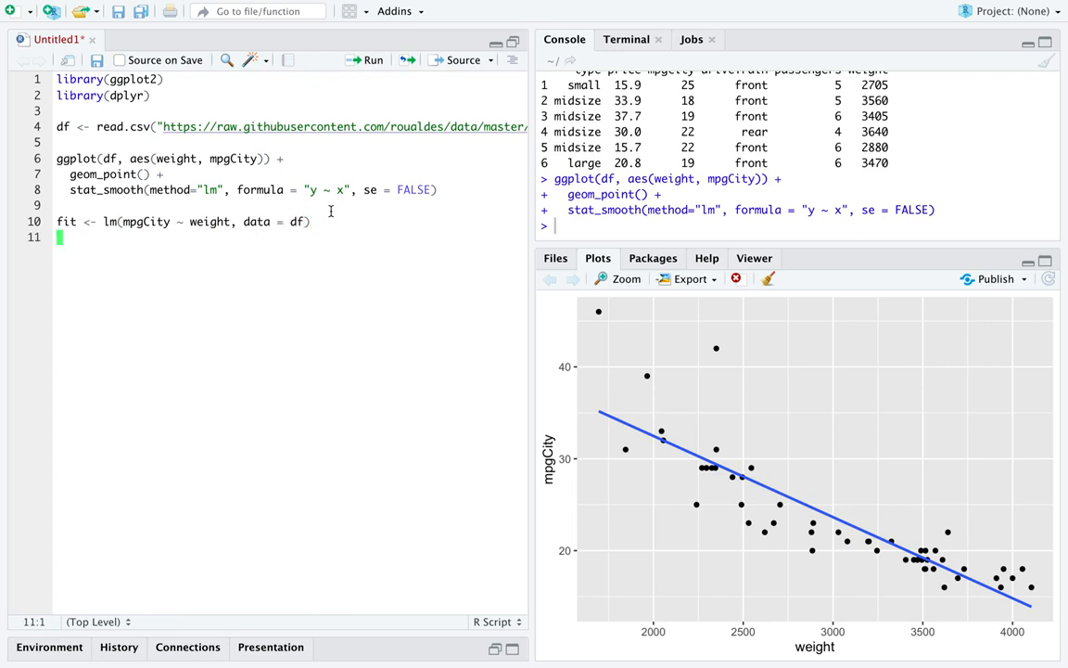
{"action": "type", "text": "(beta <- coef"}
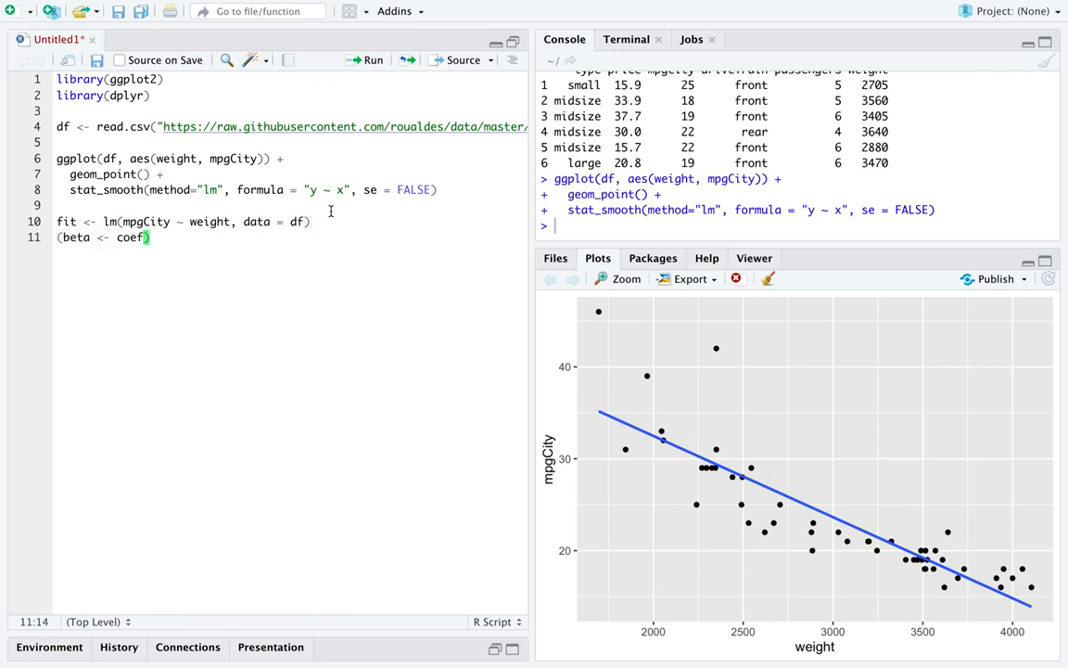
{"action": "type", "text": "fit"}
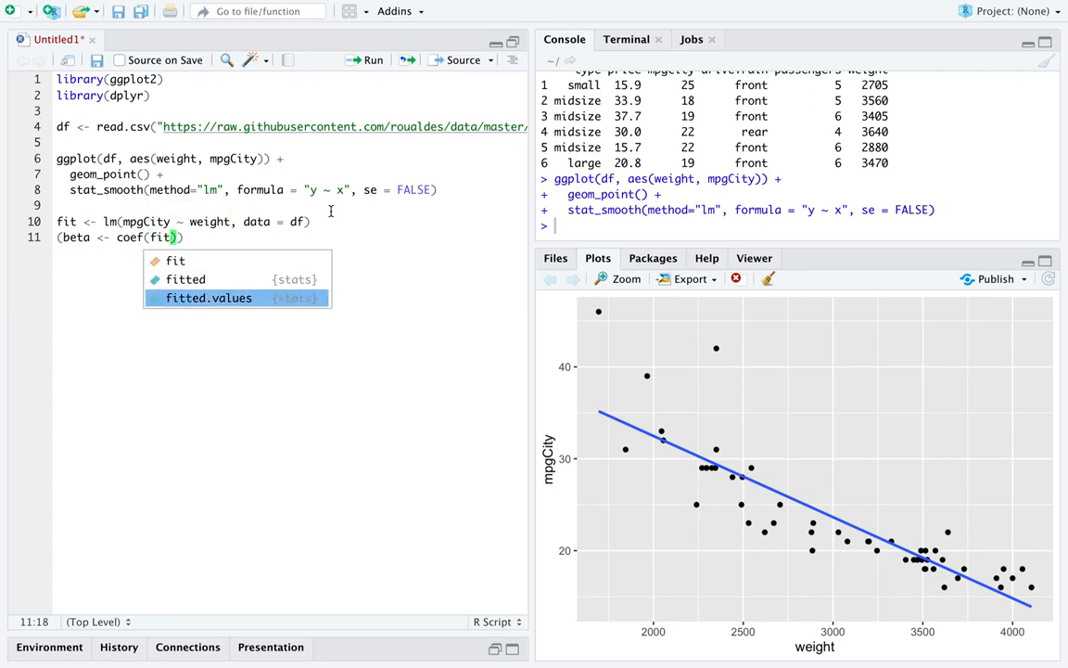
{"action": "key", "text": "Return"}
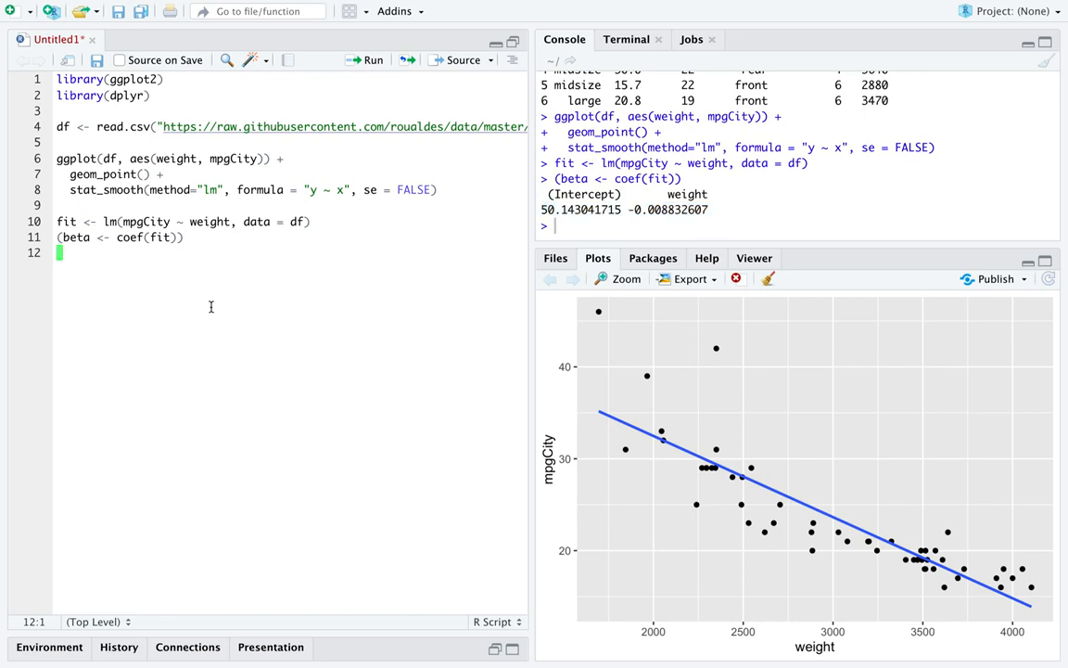
Predict mpgCity at weight 3000 with sum(beta * c(1, 3000)), giving 23.65
{"action": "key", "text": "enter"}
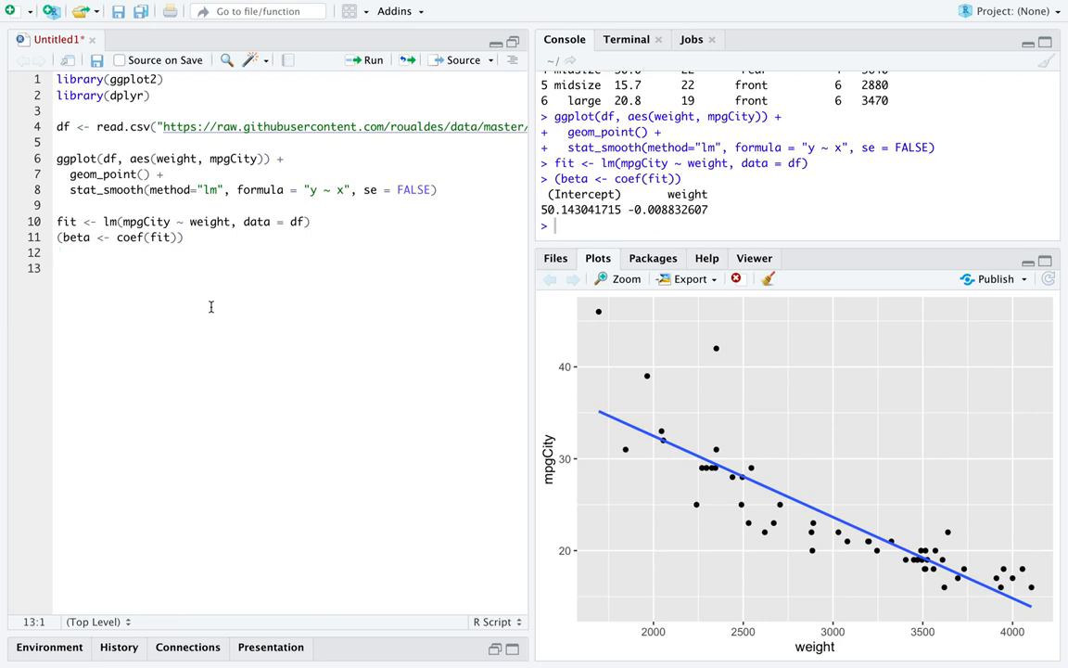
{"action": "type", "text": "sum("}
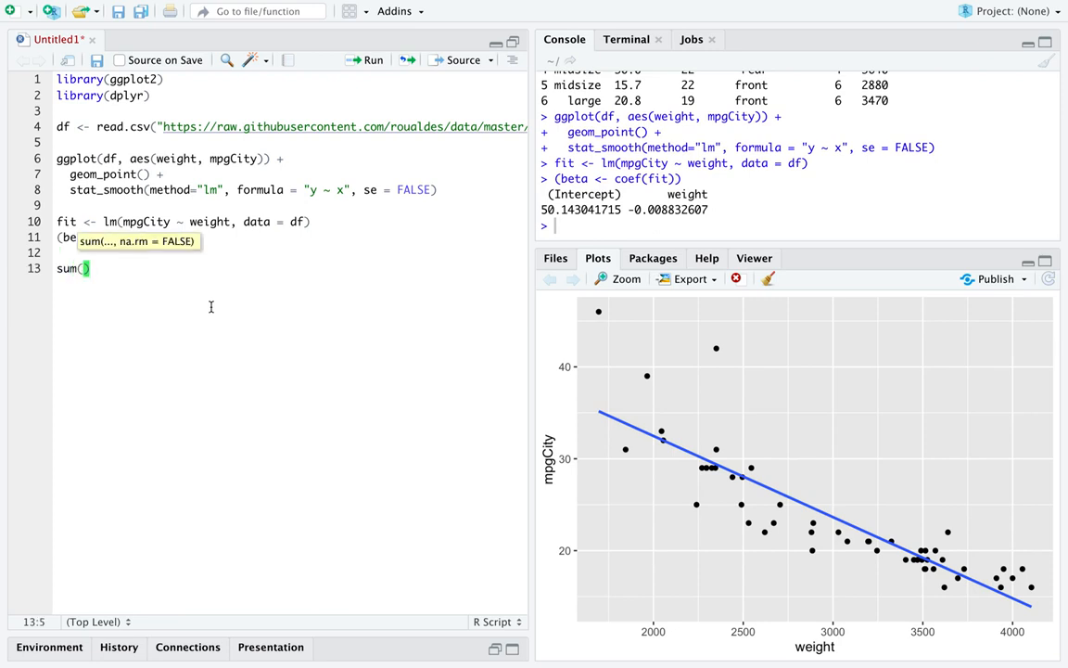
{"action": "type", "text": "beta * c("}
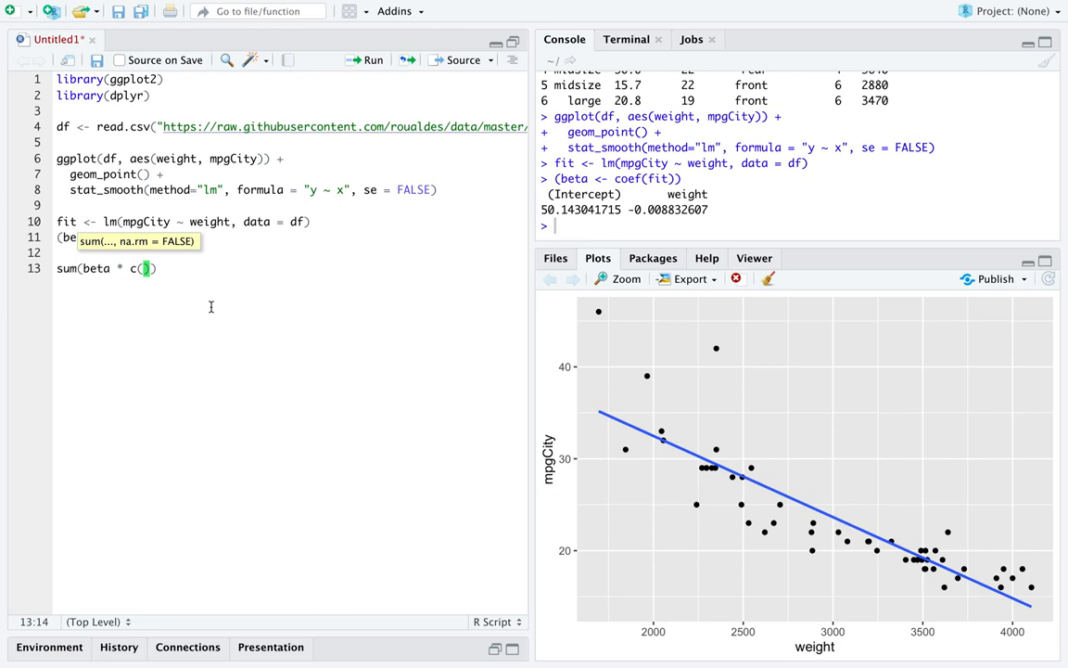
{"action": "type", "text": "1,"}
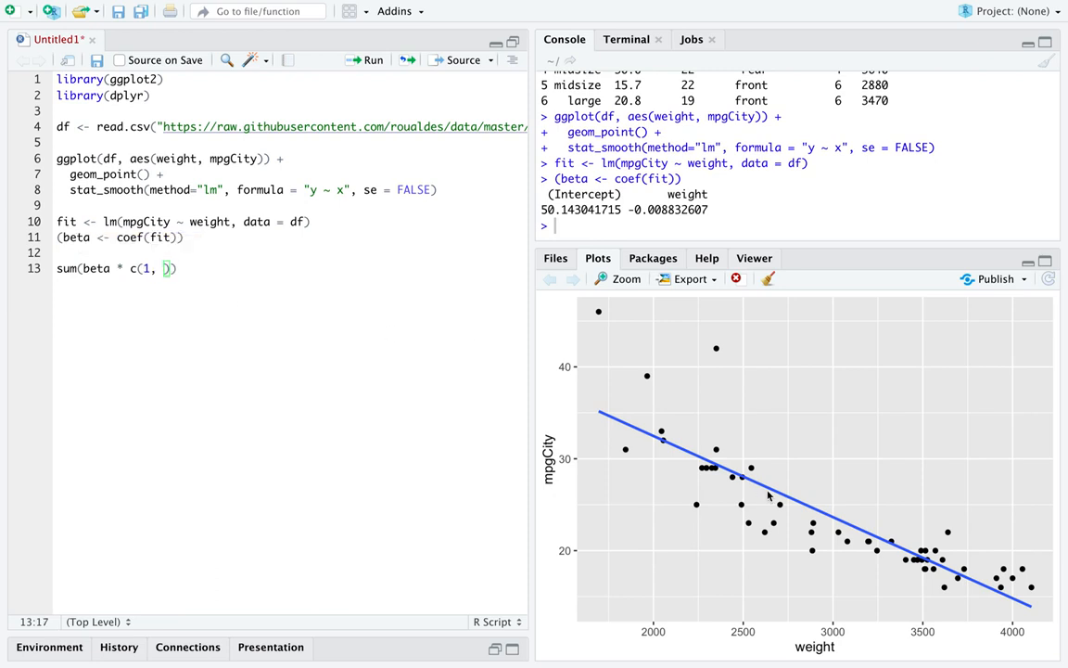
{"action": "mouse_move", "coordinate": [816, 640]}
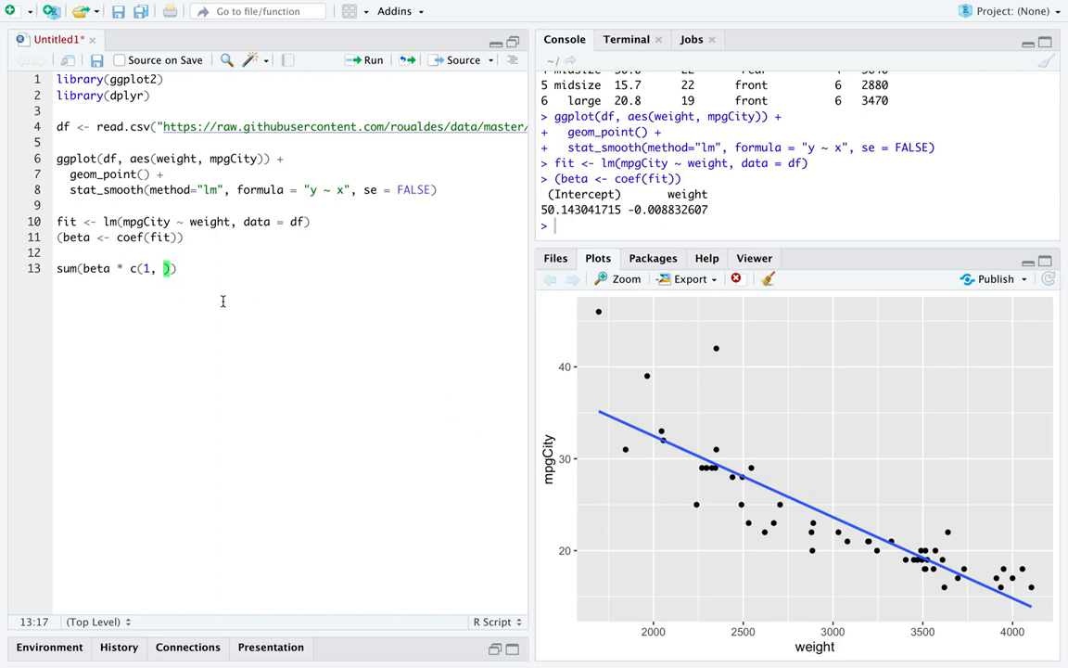
{"action": "type", "text": "3000"}
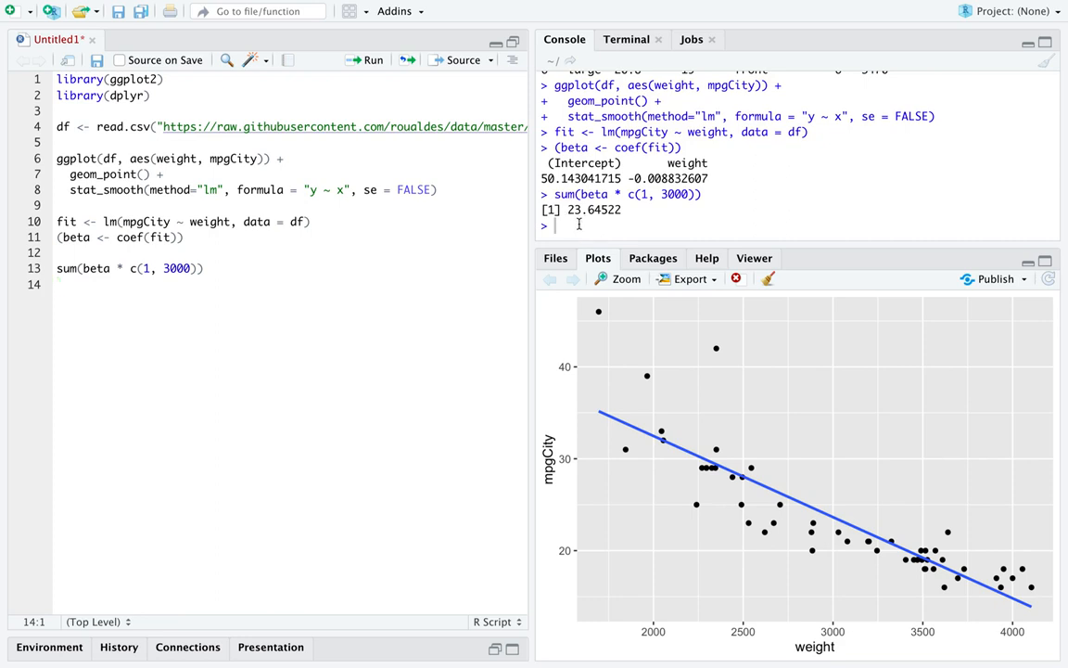
{"action": "left_click", "coordinate": [59, 284]}
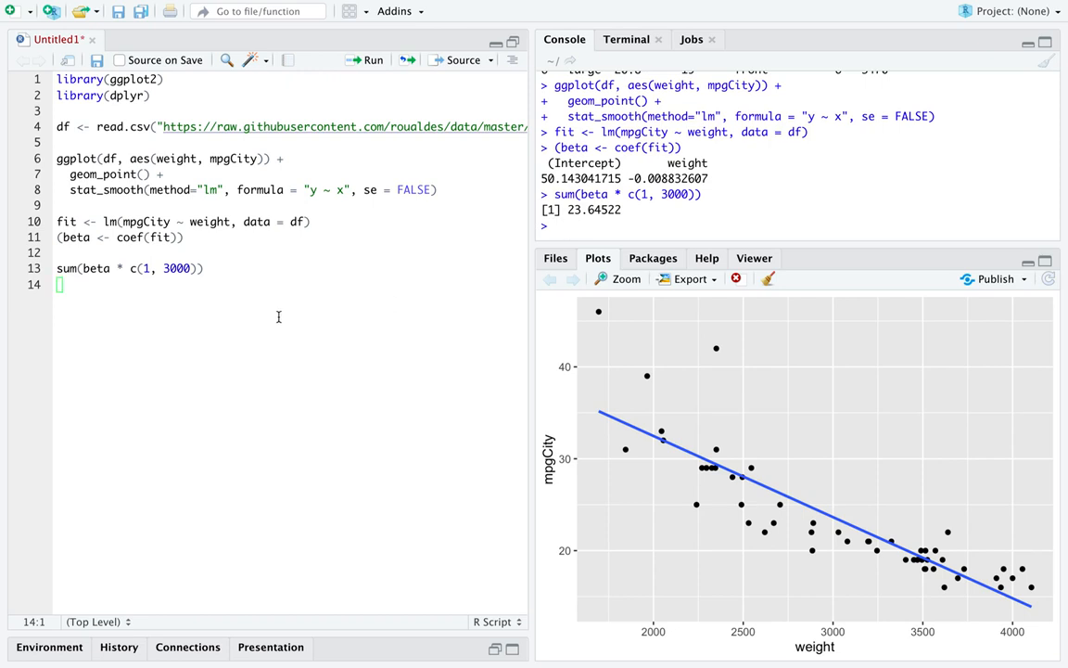
Predict mpgCity at weight 6000 with sum(beta * c(1, 6000)), giving -2.85
{"action": "key", "text": "enter"}
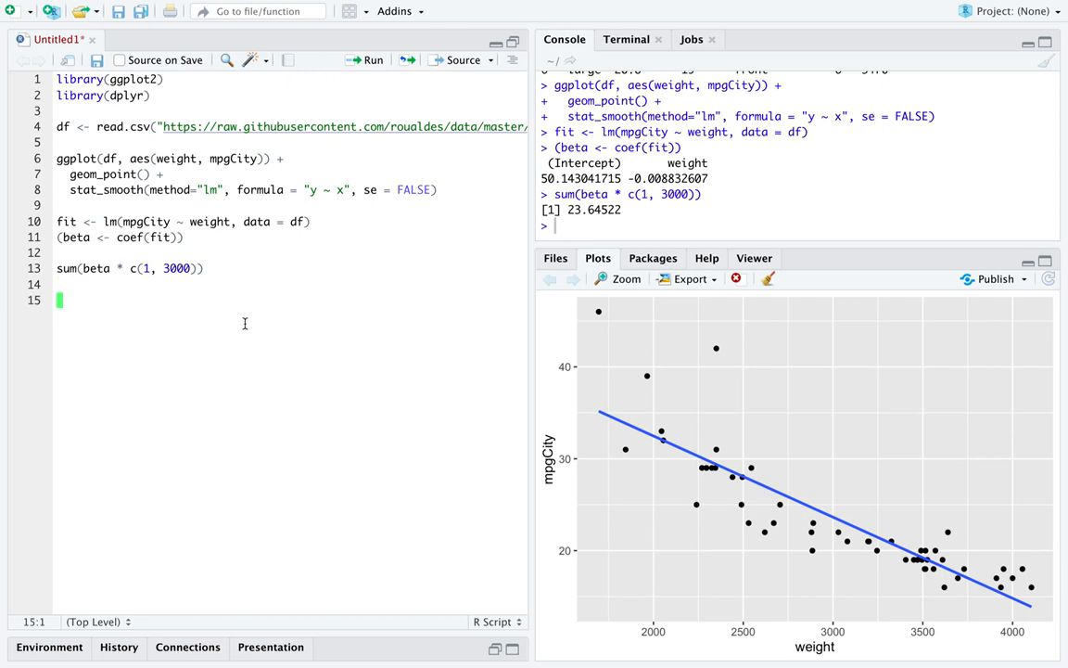
{"action": "type", "text": "sum(beta * c(1, 6000"}
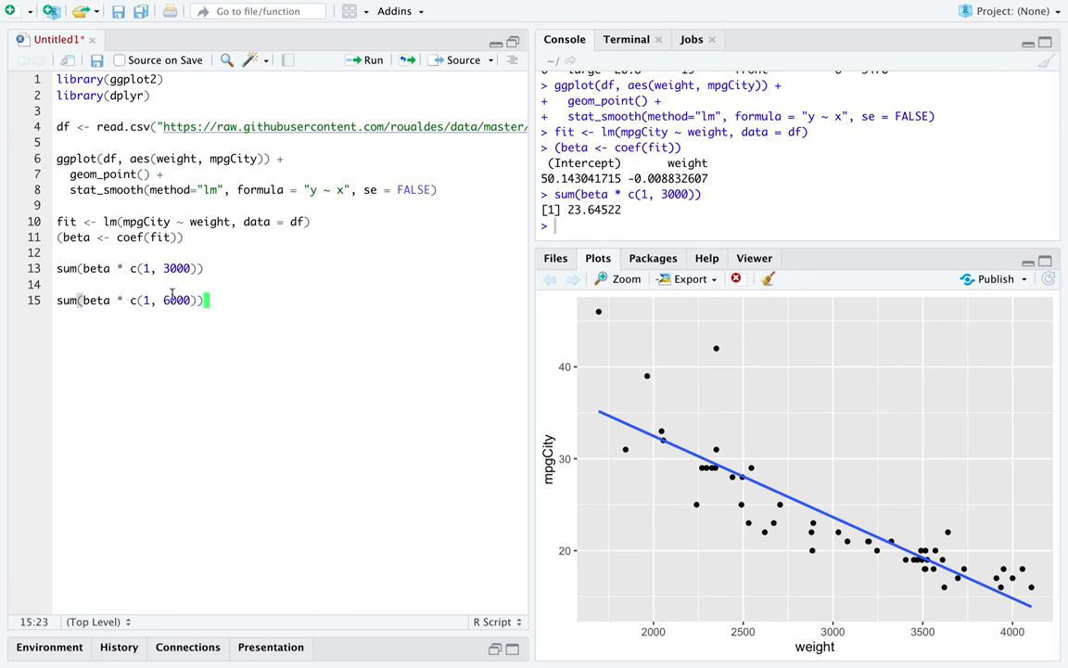
{"action": "double_click", "coordinate": [176, 299]}
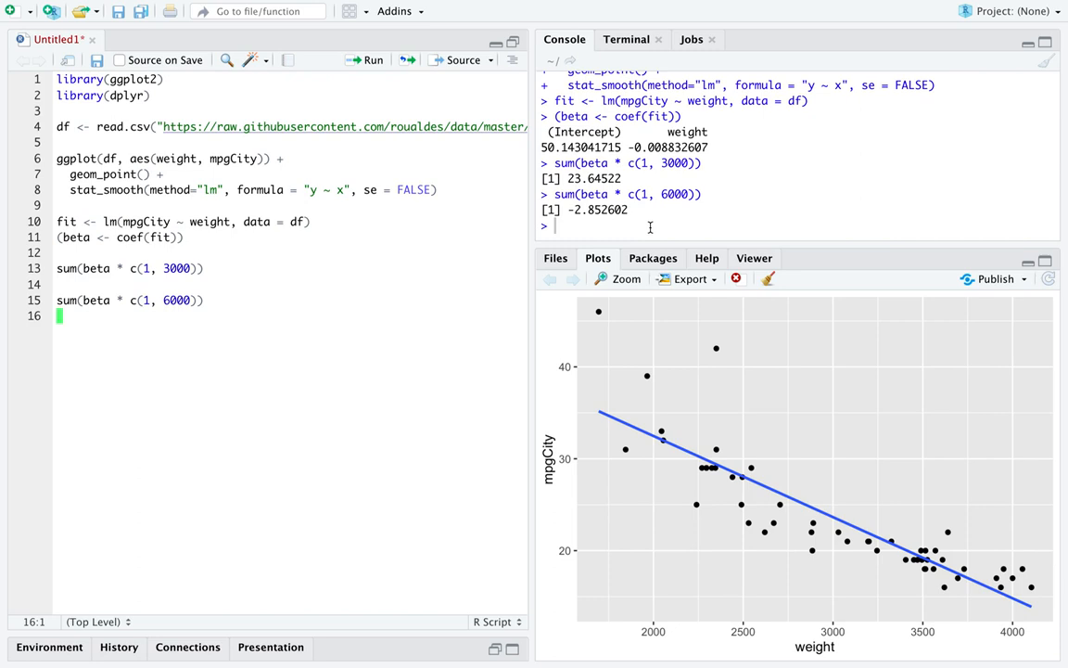
{"action": "mouse_move", "coordinate": [634, 212]}
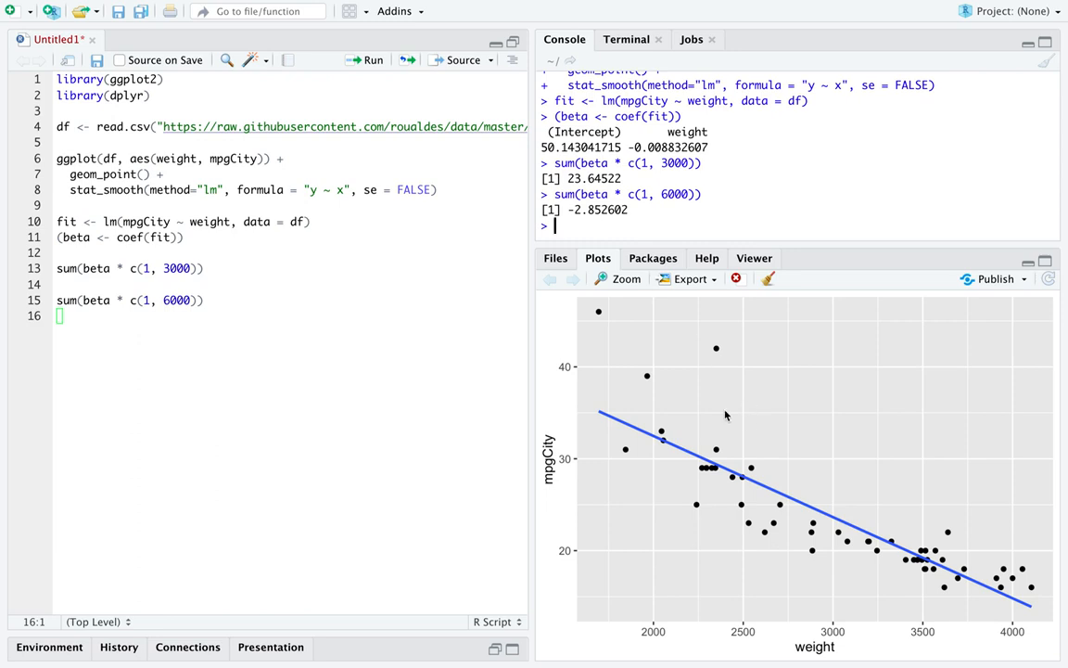
{"action": "mouse_move", "coordinate": [700, 453]}
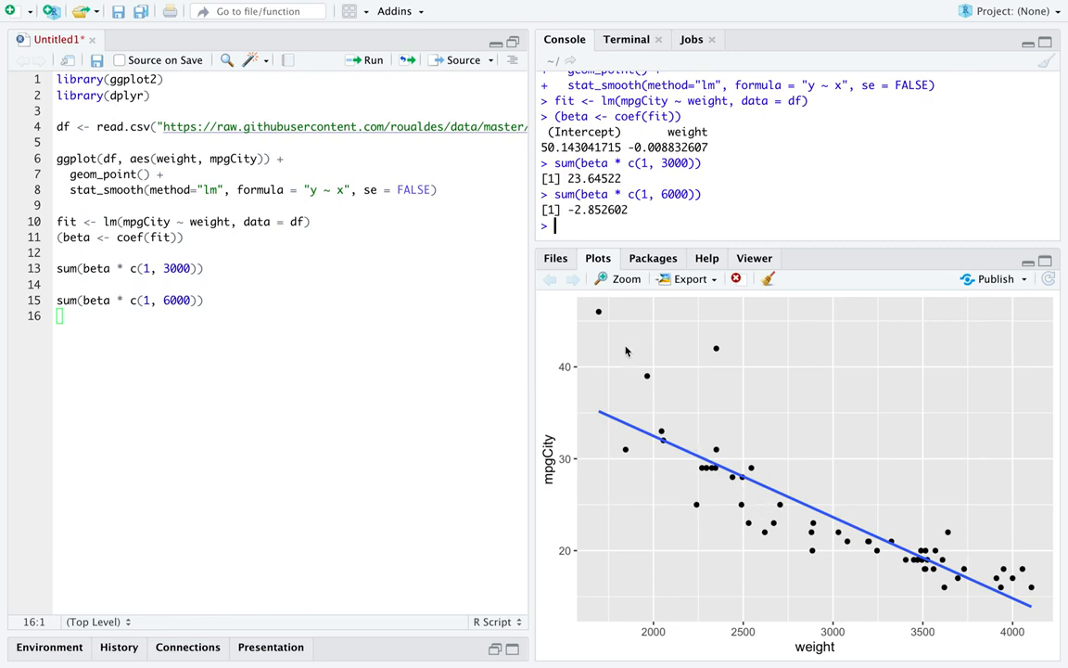
{"action": "mouse_move", "coordinate": [662, 342]}
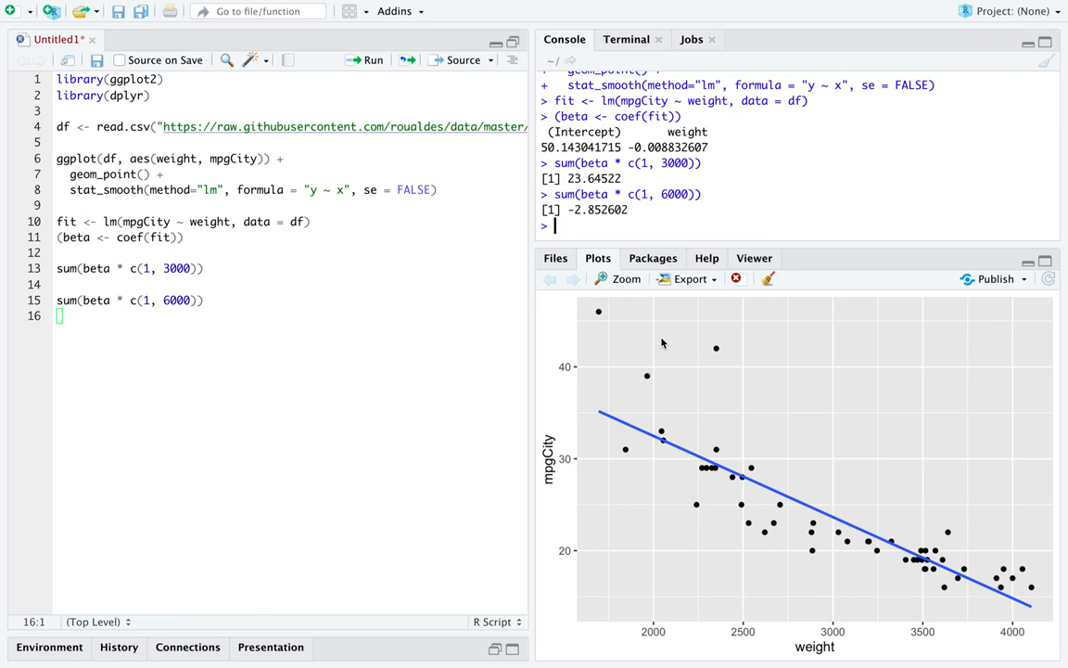
{"action": "mouse_move", "coordinate": [838, 514]}
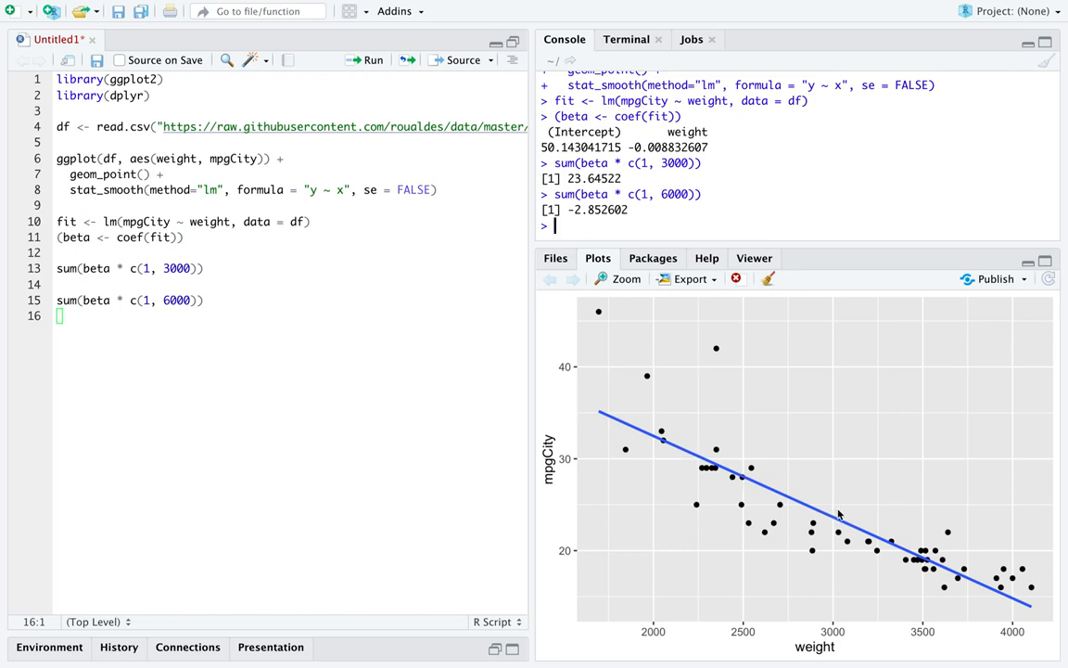
{"action": "mouse_move", "coordinate": [841, 516]}
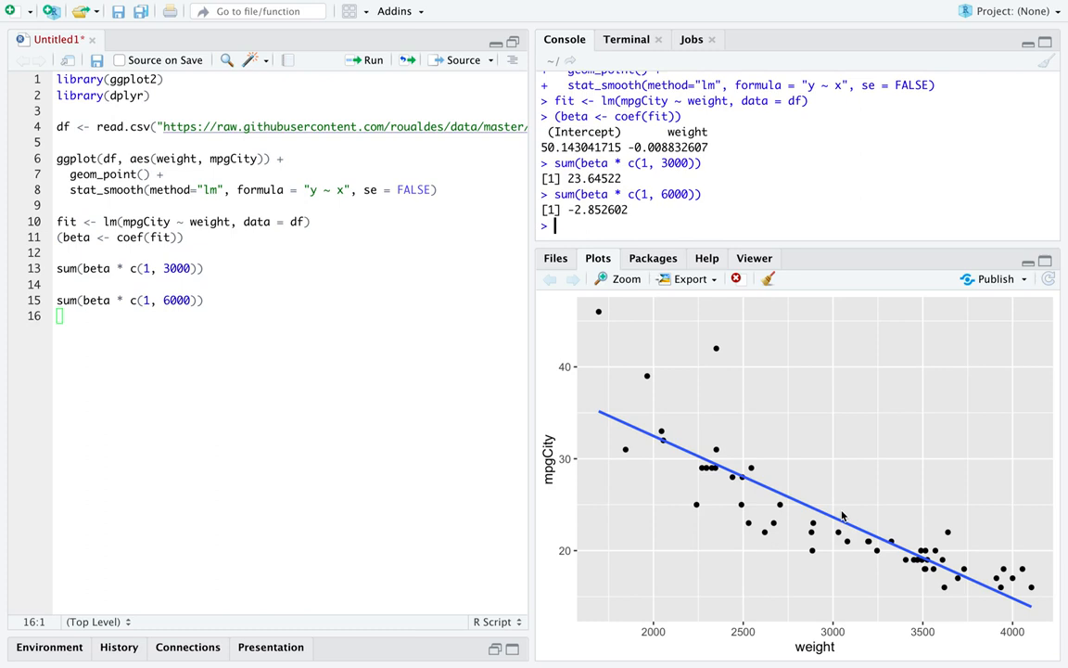
{"action": "mouse_move", "coordinate": [872, 474]}
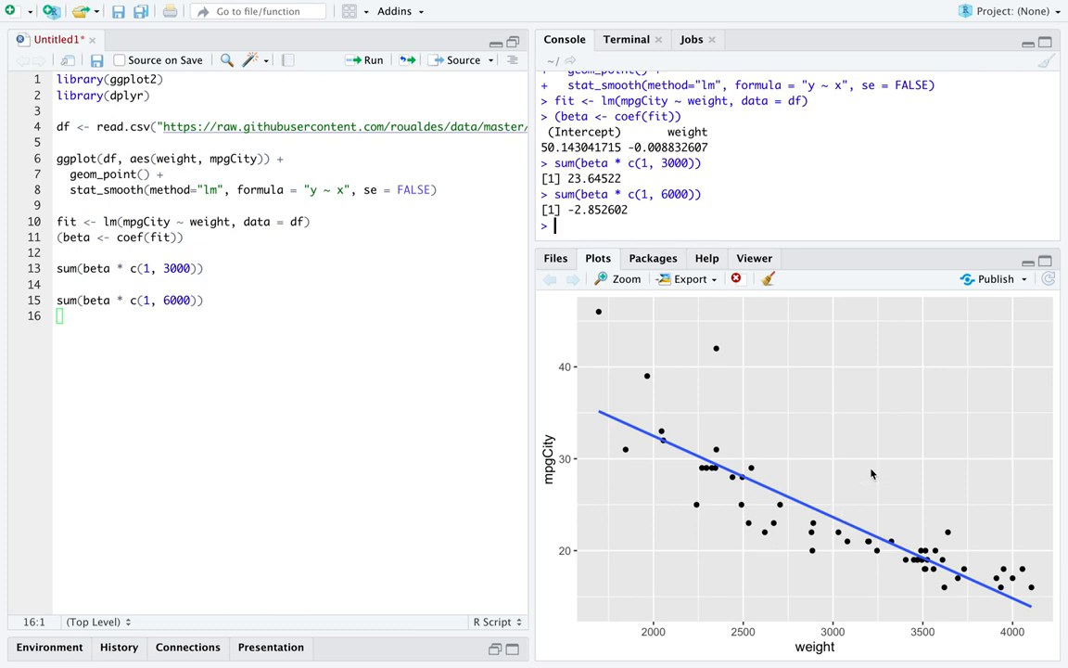